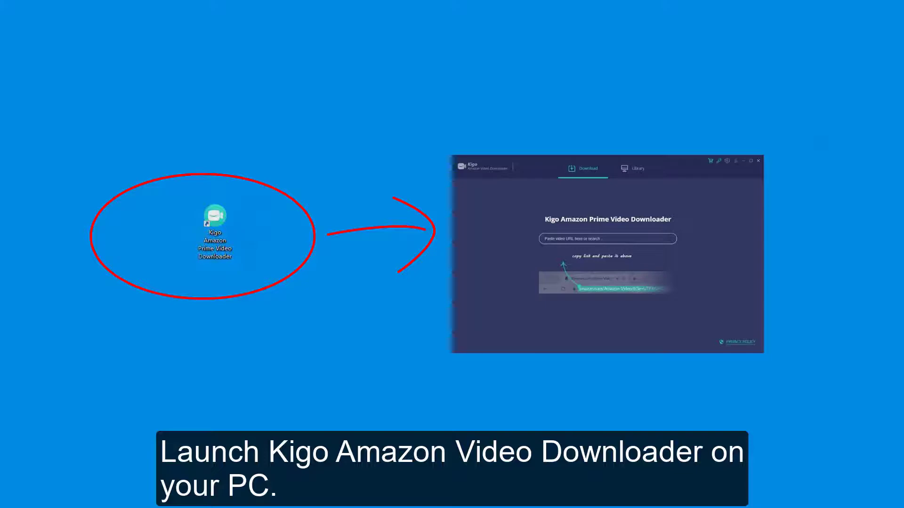
# - Launch Kigo Amazon Prime Video Downloader from its desktop shortcut
pyautogui.doubleClick(214, 218)
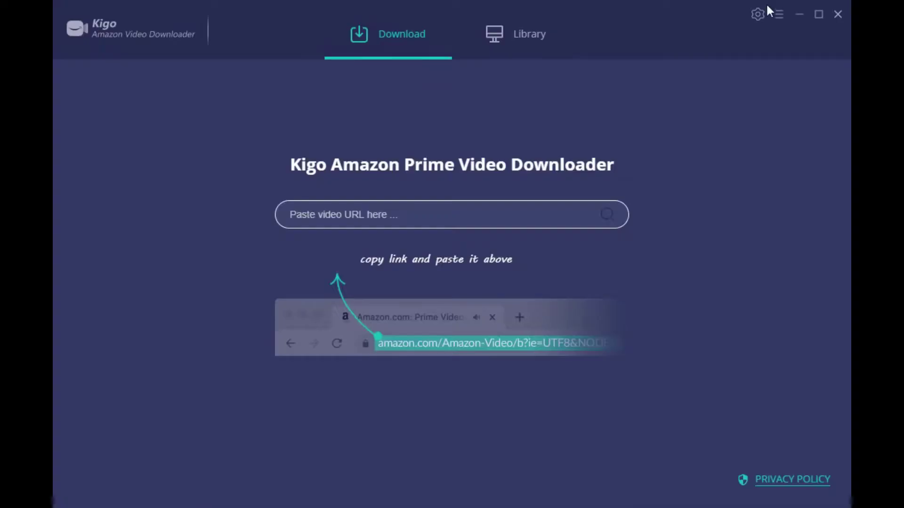
# - Set both Audio Language and Subtitle Language to Save All in the settings
pyautogui.click(757, 14)
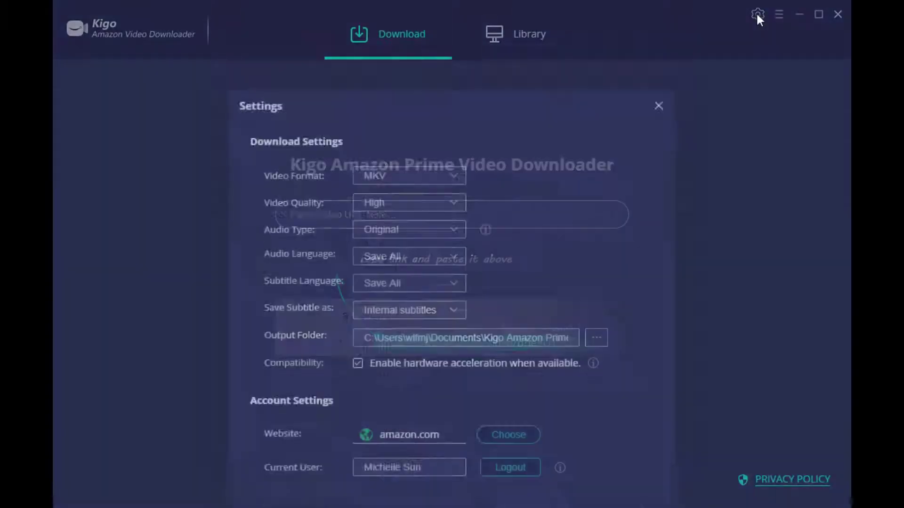
pyautogui.click(408, 128)
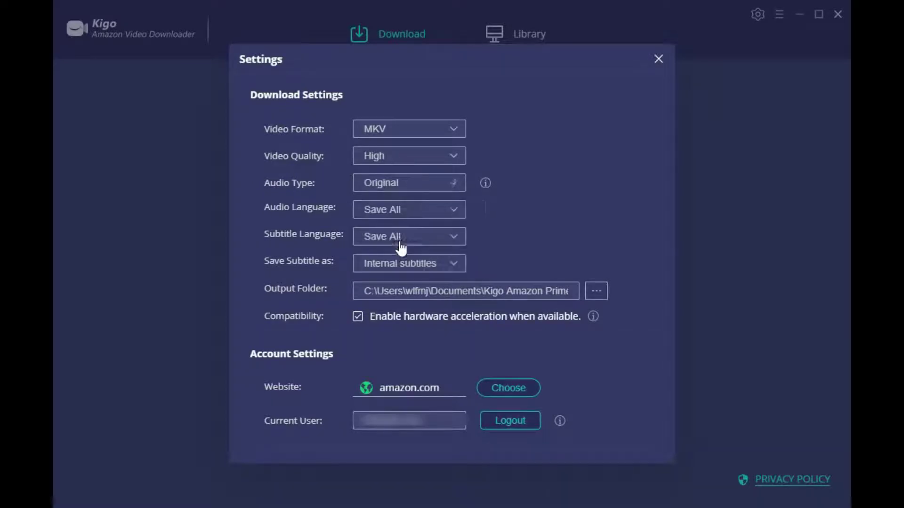
pyautogui.click(408, 209)
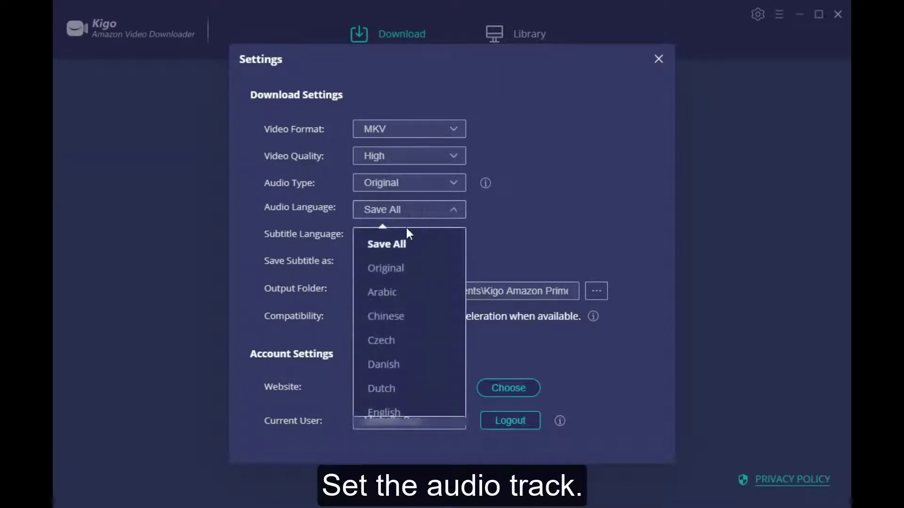
pyautogui.scroll(-3)
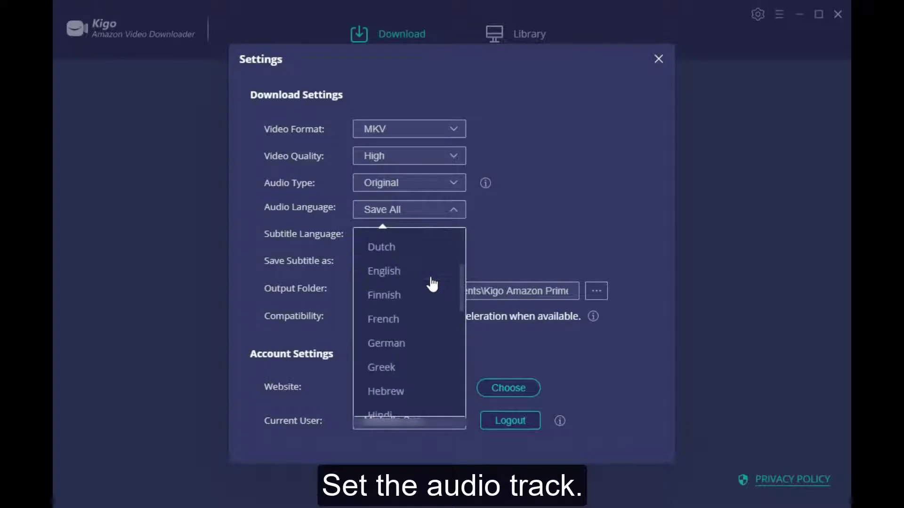
pyautogui.scroll(-3)
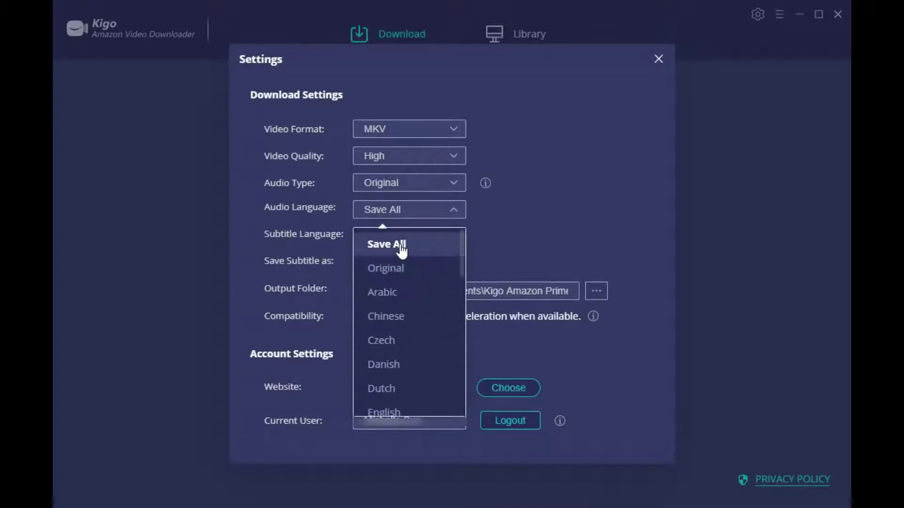
pyautogui.click(408, 236)
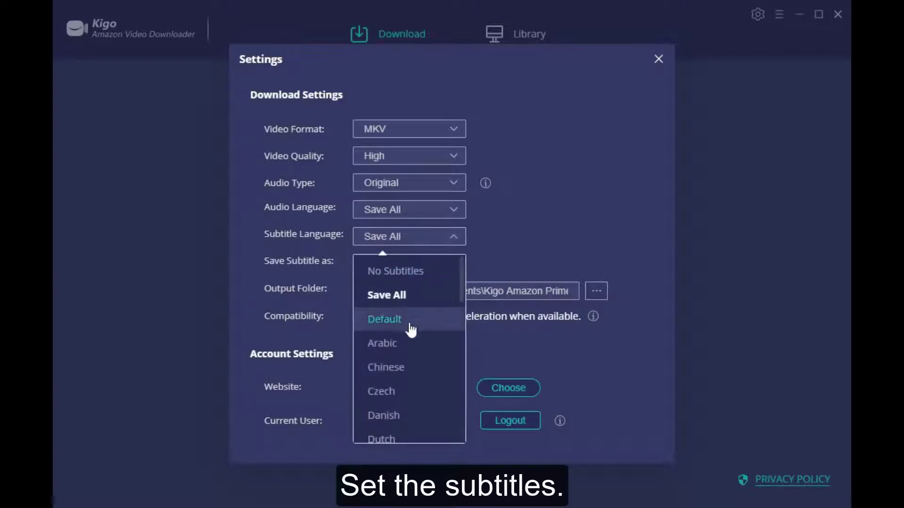
pyautogui.scroll(-3)
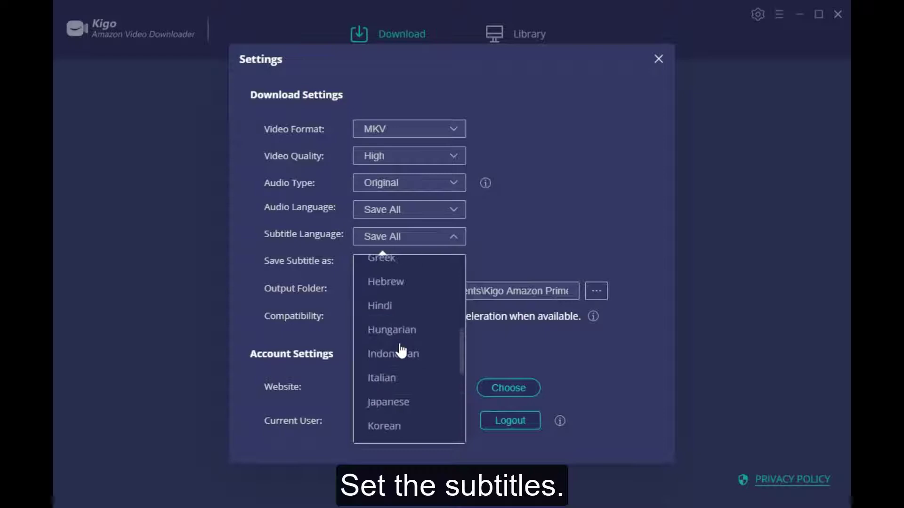
pyautogui.click(408, 236)
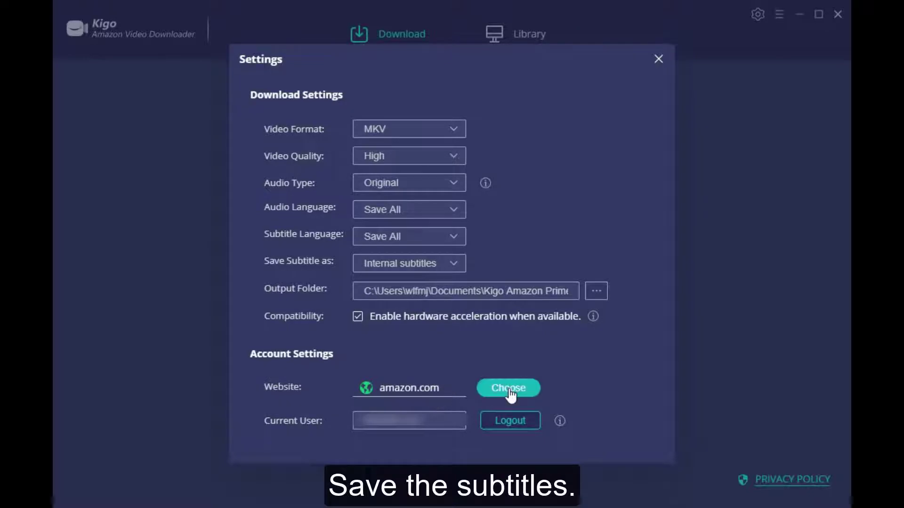
# - Keep amazon.com as the Website region and confirm with OK
pyautogui.click(507, 387)
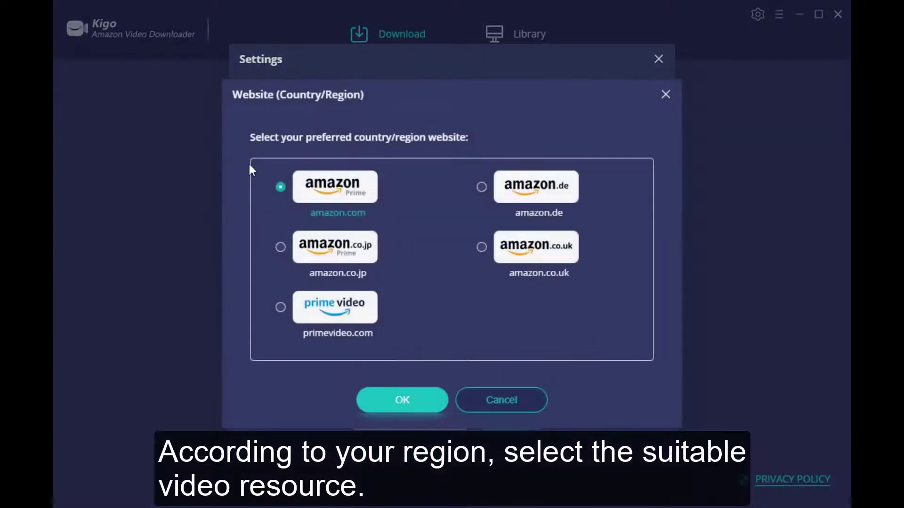
pyautogui.moveTo(320, 254)
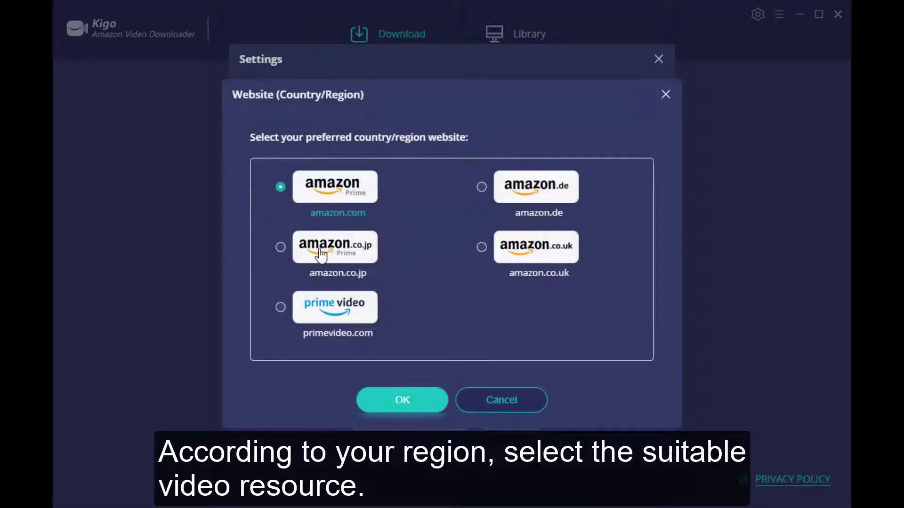
pyautogui.moveTo(560, 196)
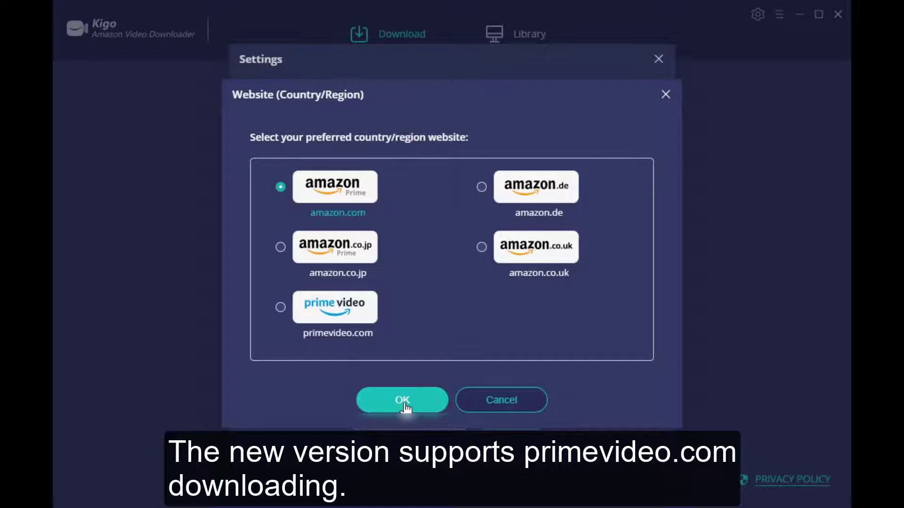
pyautogui.click(401, 400)
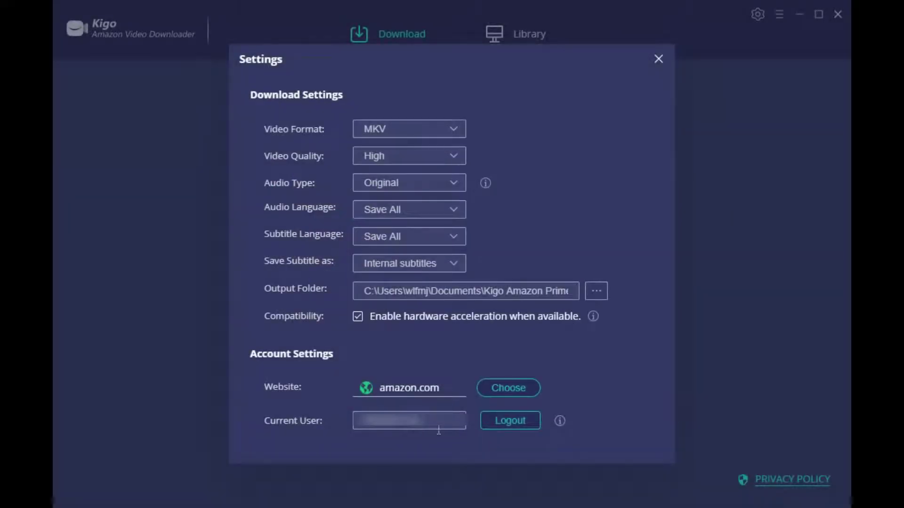
# - Close Settings and search for "Ryan's World"
pyautogui.click(658, 59)
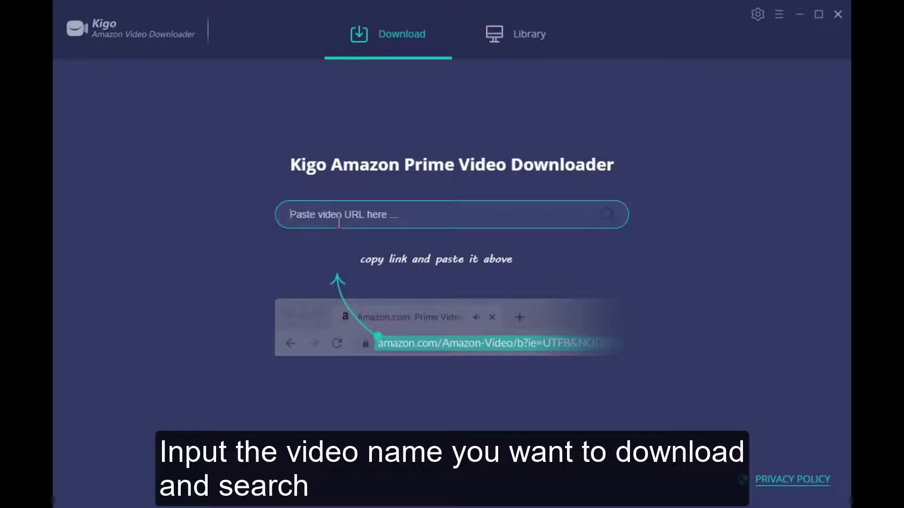
pyautogui.write("Ryan's World")
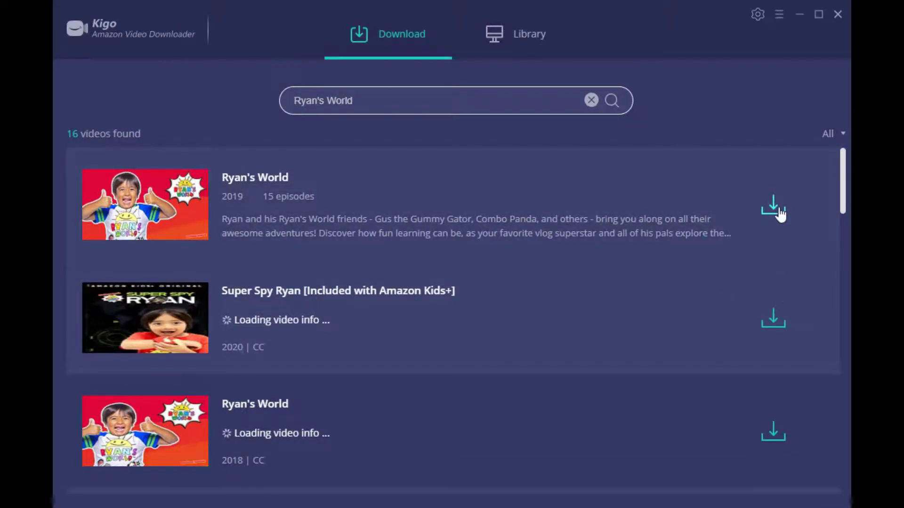
# - Download only episode 3, "Ryan Makes a DIY Noodle Slide!", then view the Library
pyautogui.click(773, 205)
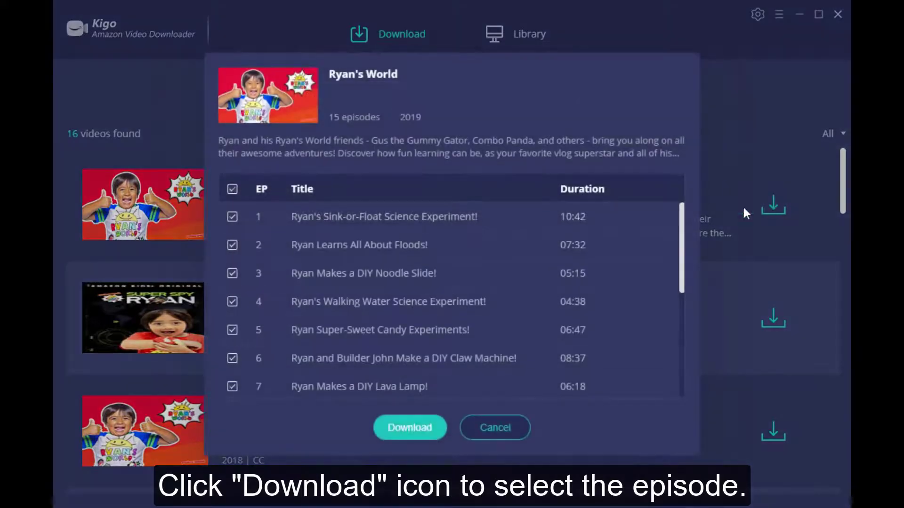
pyautogui.click(232, 189)
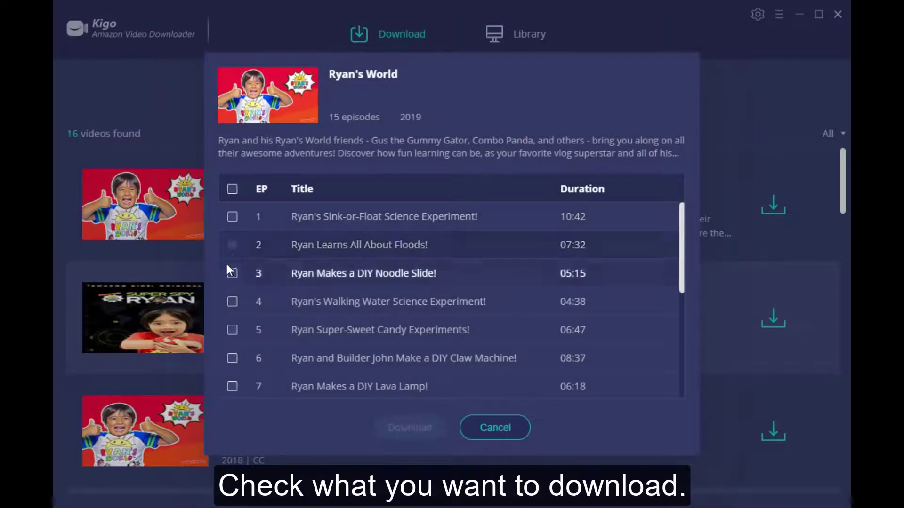
pyautogui.click(232, 272)
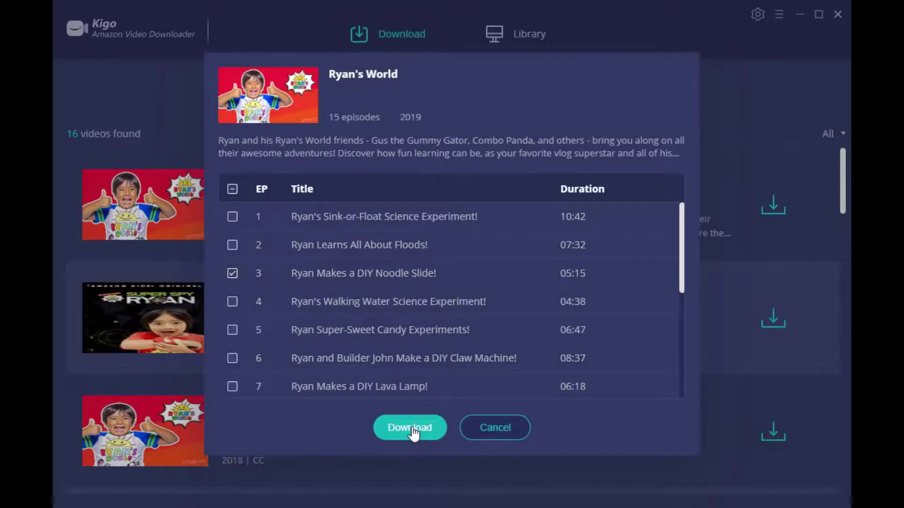
pyautogui.click(409, 428)
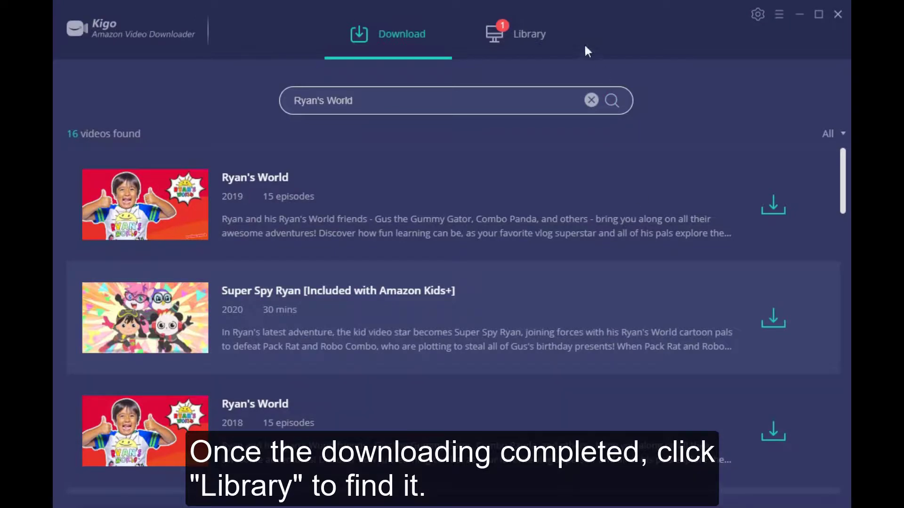
pyautogui.click(514, 34)
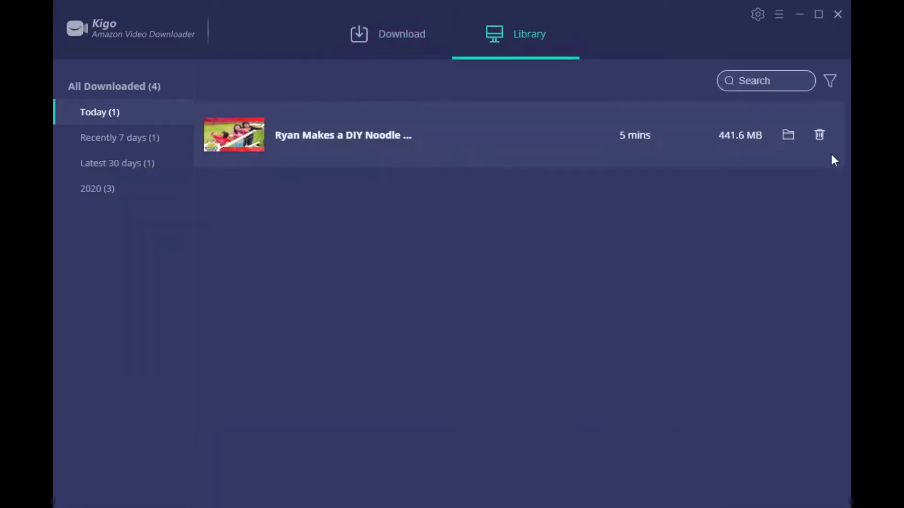